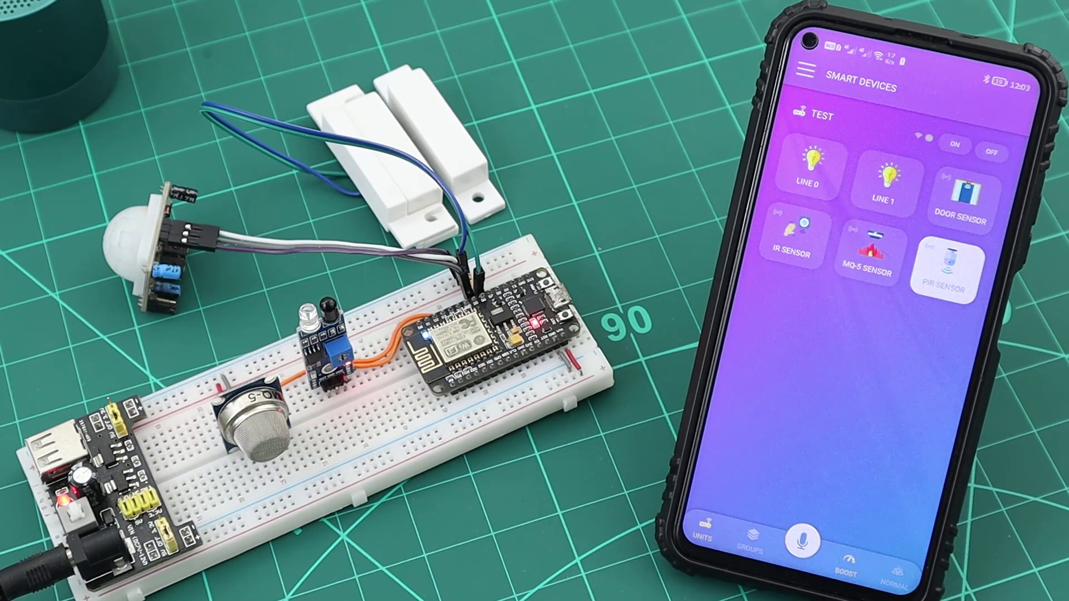
Trigger the MQ-5 gas sensor so its tile reports detection beside the active PIR tile
left_click(866, 261)
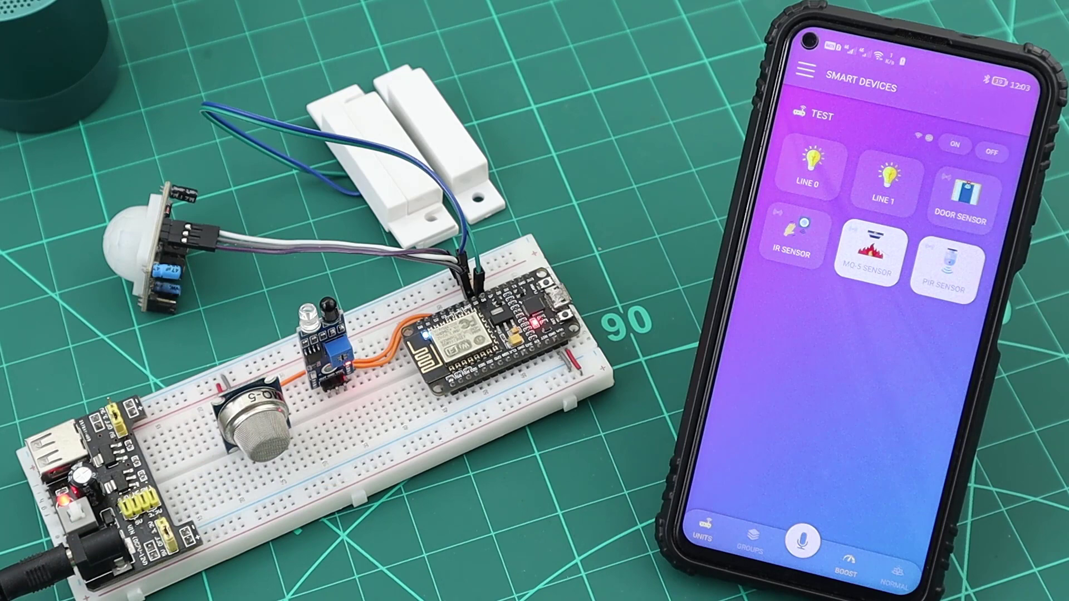